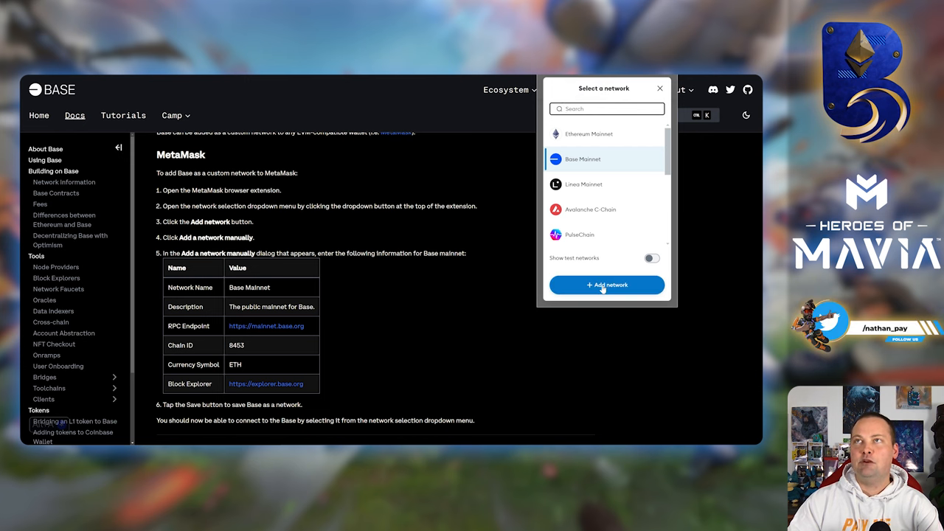
Step: Begin adding a network manually in MetaMask and select Base's chain ID 8453 in the docs
{"action": "left_click", "coordinate": [606, 285]}
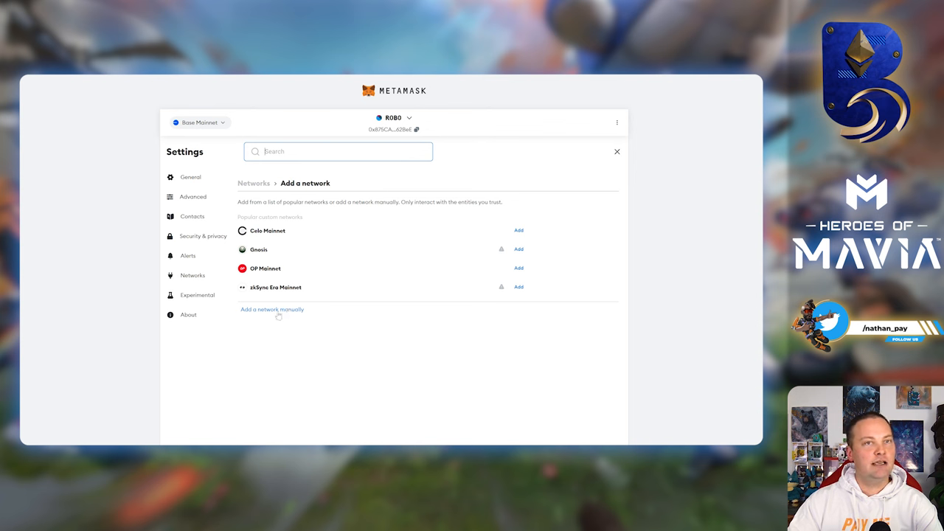
{"action": "left_click", "coordinate": [271, 309]}
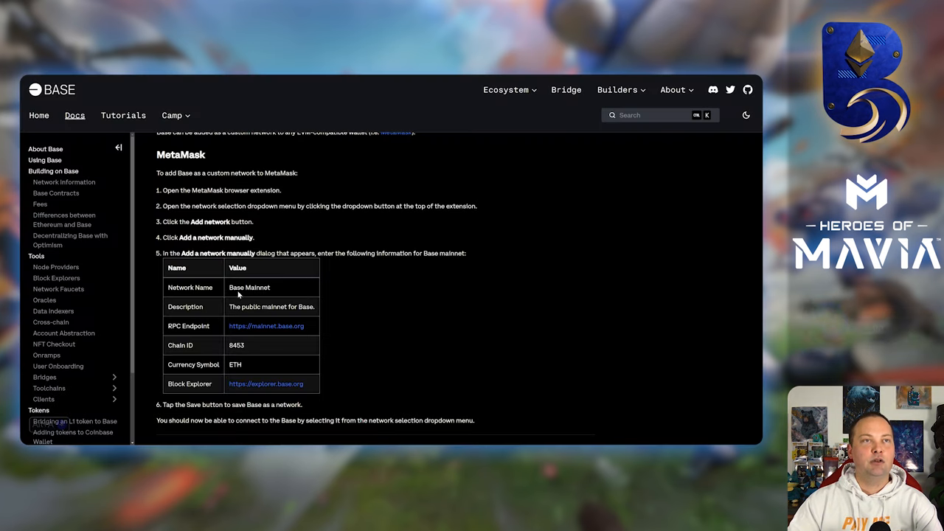
{"action": "double_click", "coordinate": [249, 287]}
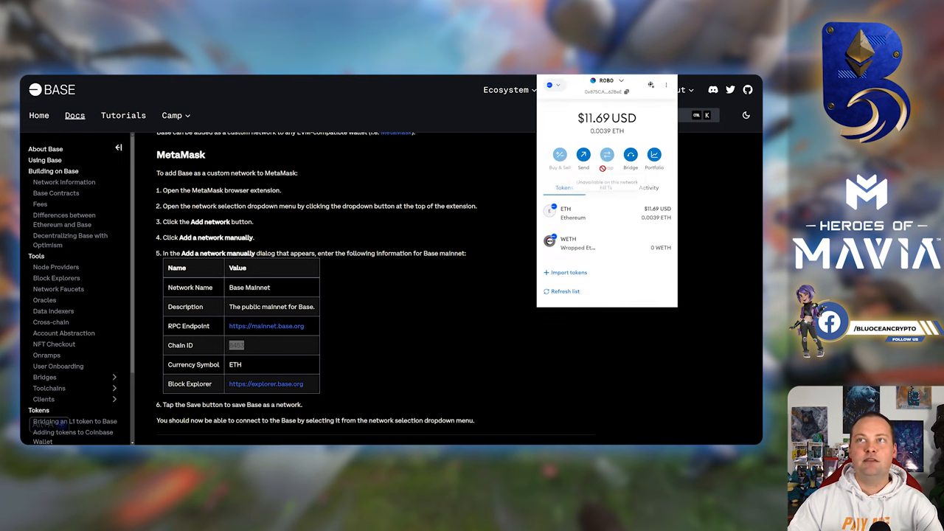
{"action": "mouse_move", "coordinate": [611, 217]}
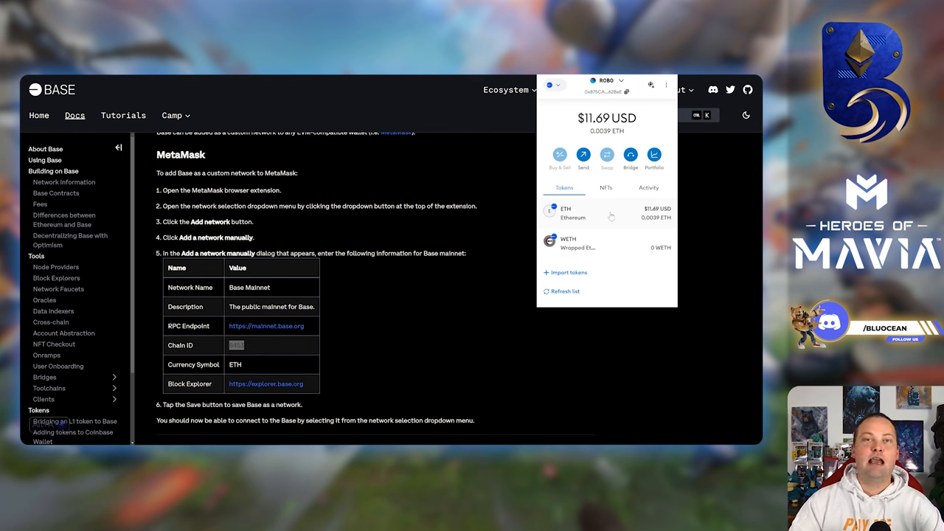
{"action": "mouse_move", "coordinate": [597, 246]}
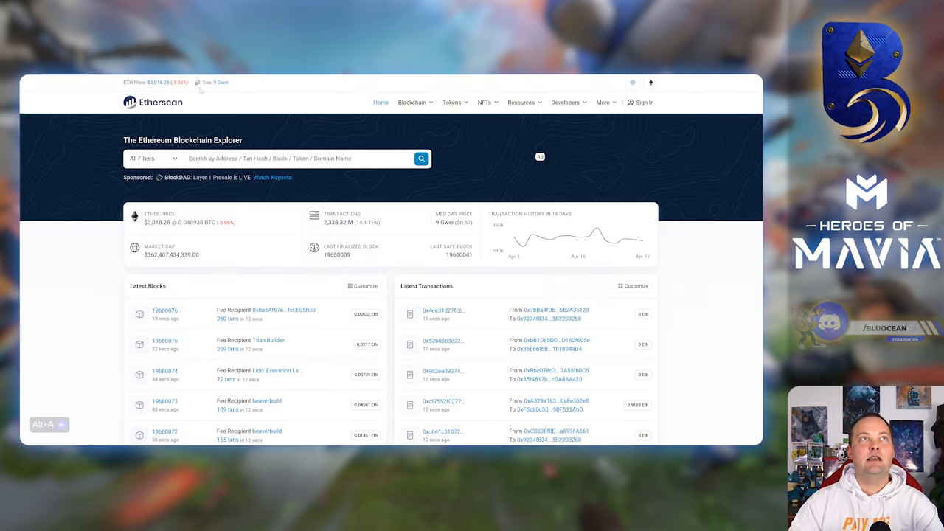
Step: Search Etherscan for 'Mavia' and copy the Heroes of Mavia token contract address
{"action": "left_click", "coordinate": [295, 157]}
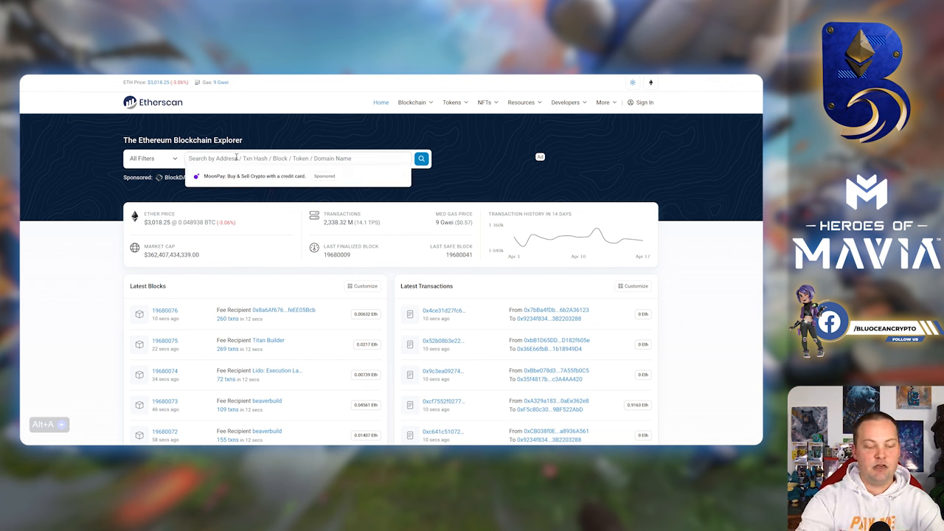
{"action": "type", "text": "Mavia"}
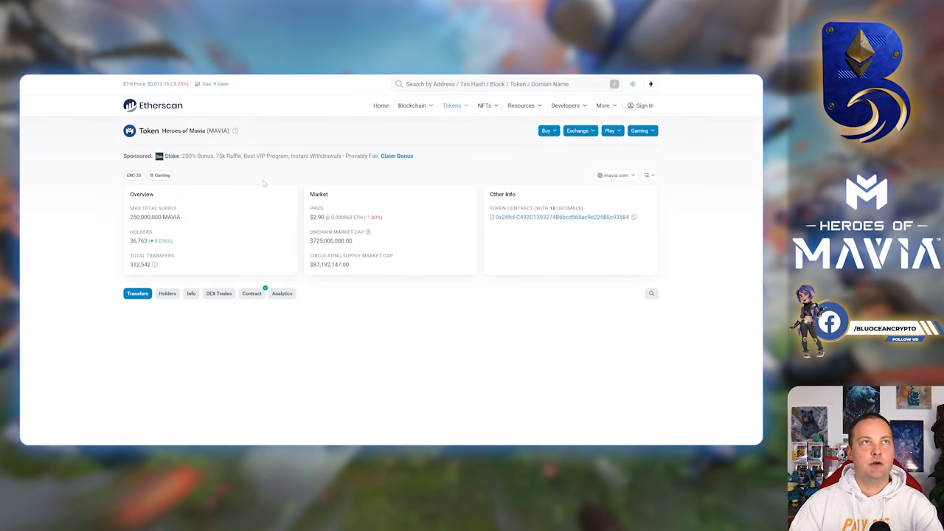
{"action": "left_click", "coordinate": [137, 293]}
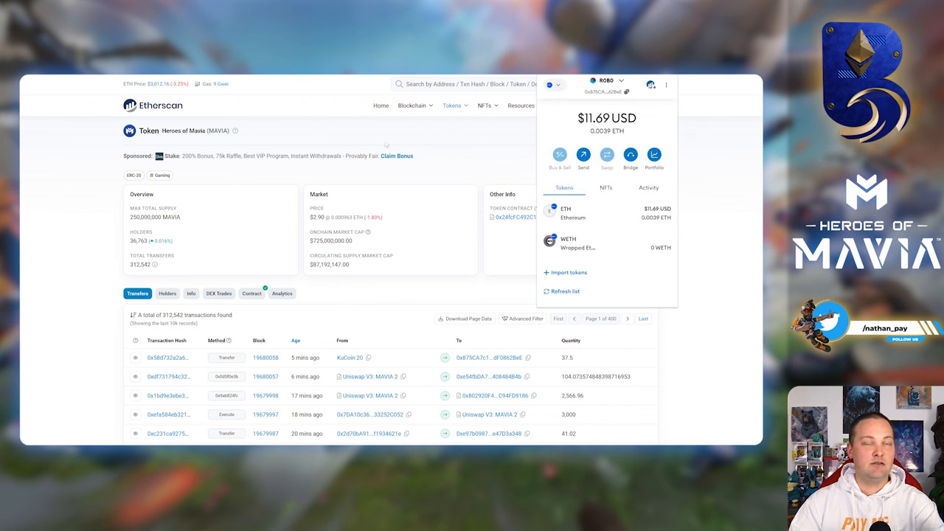
{"action": "mouse_move", "coordinate": [457, 245]}
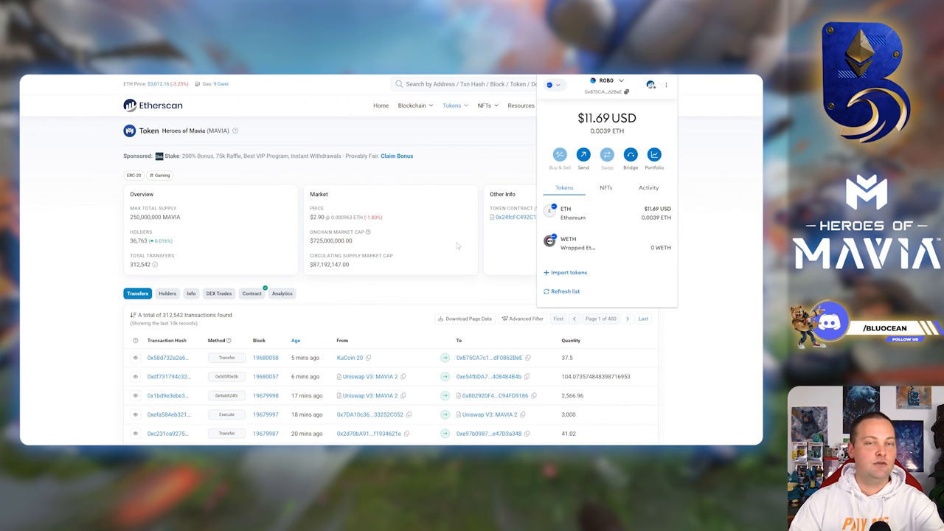
{"action": "mouse_move", "coordinate": [513, 253]}
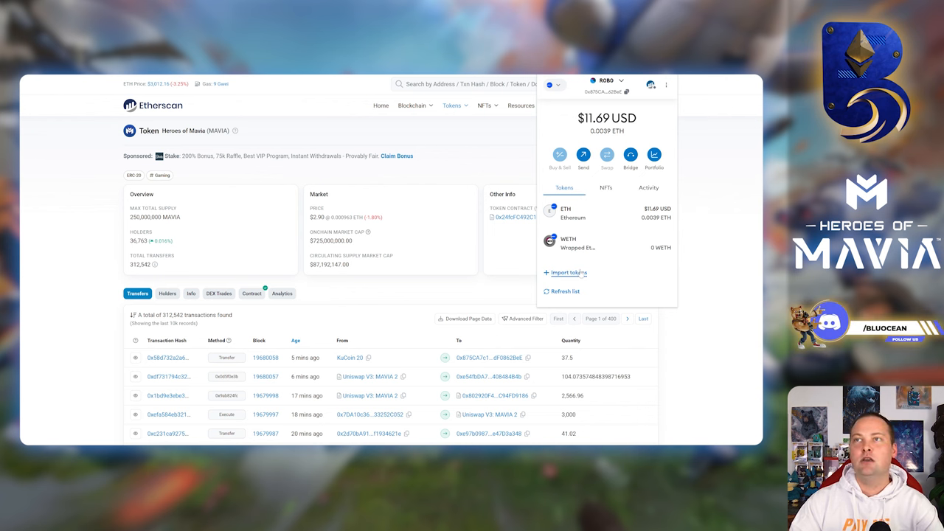
Step: Import MAVIA into MetaMask as a custom token using its contract address
{"action": "left_click", "coordinate": [568, 272]}
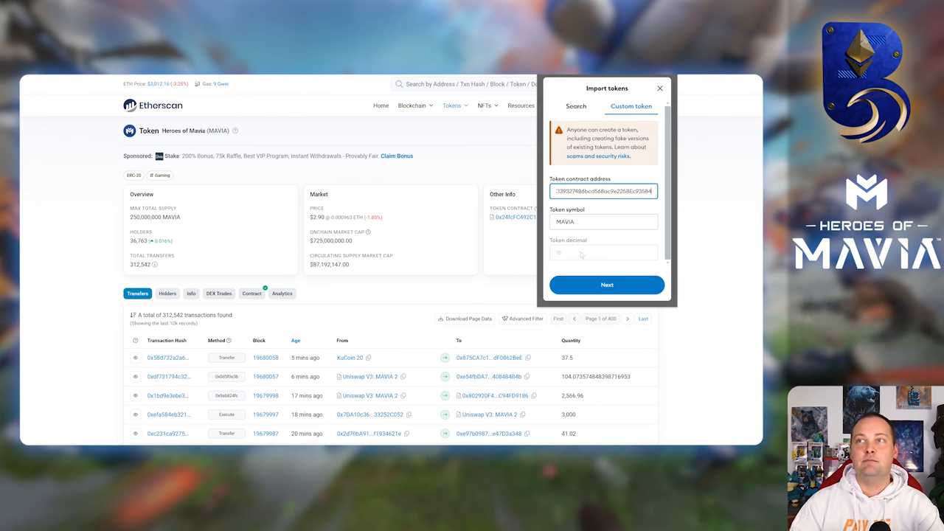
{"action": "left_click", "coordinate": [606, 285]}
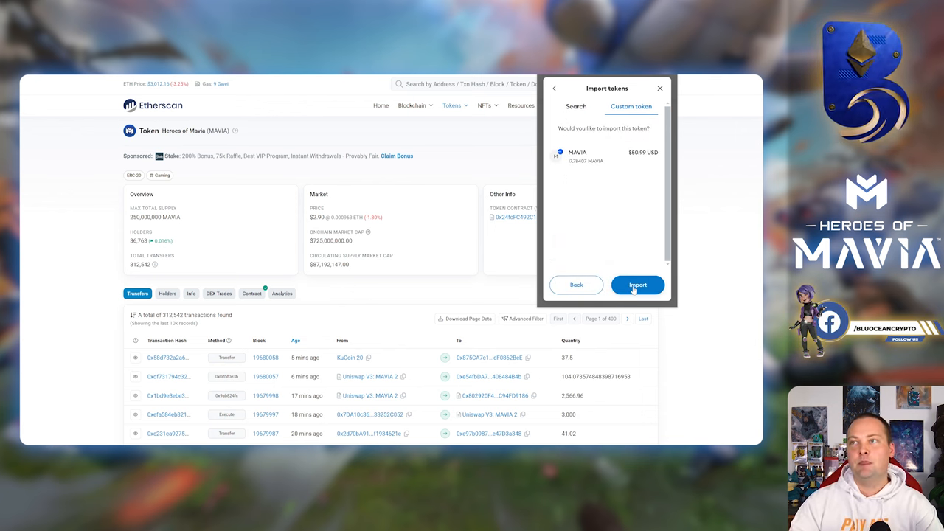
{"action": "left_click", "coordinate": [637, 285]}
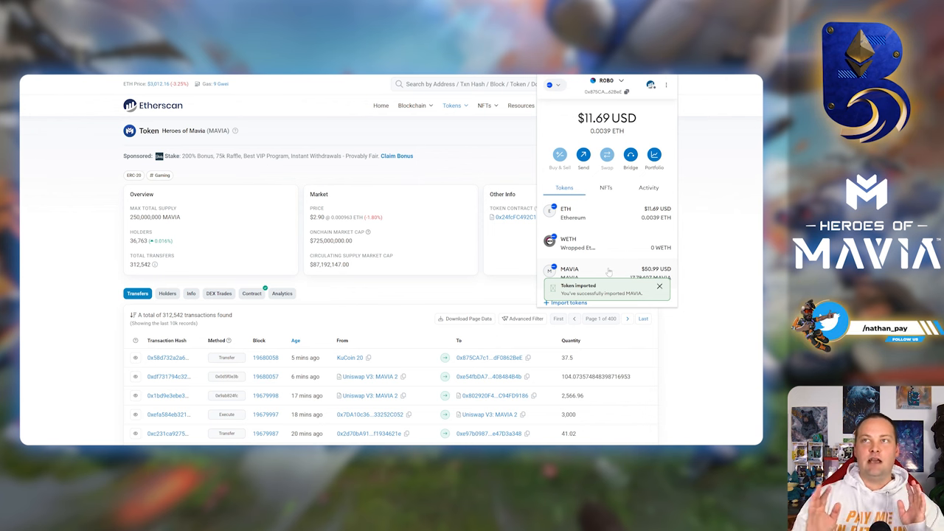
{"action": "left_click", "coordinate": [658, 286]}
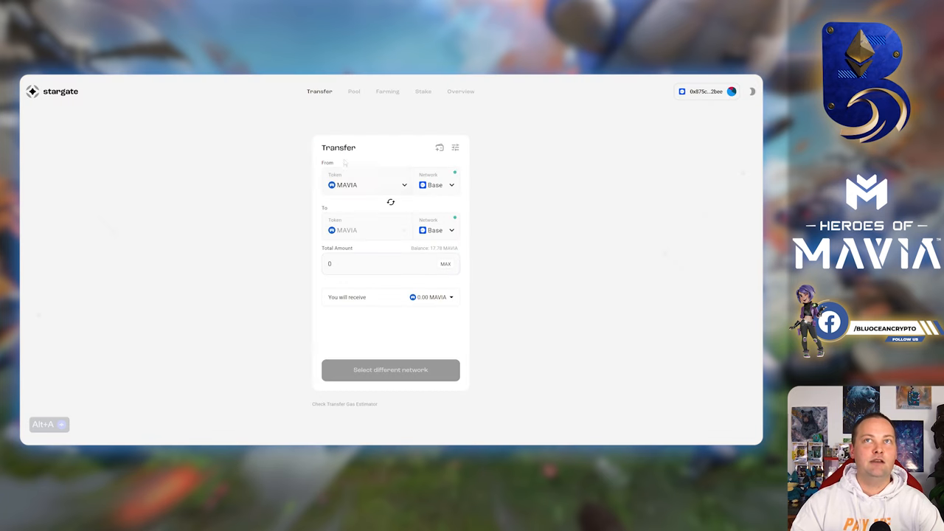
{"action": "mouse_move", "coordinate": [394, 188]}
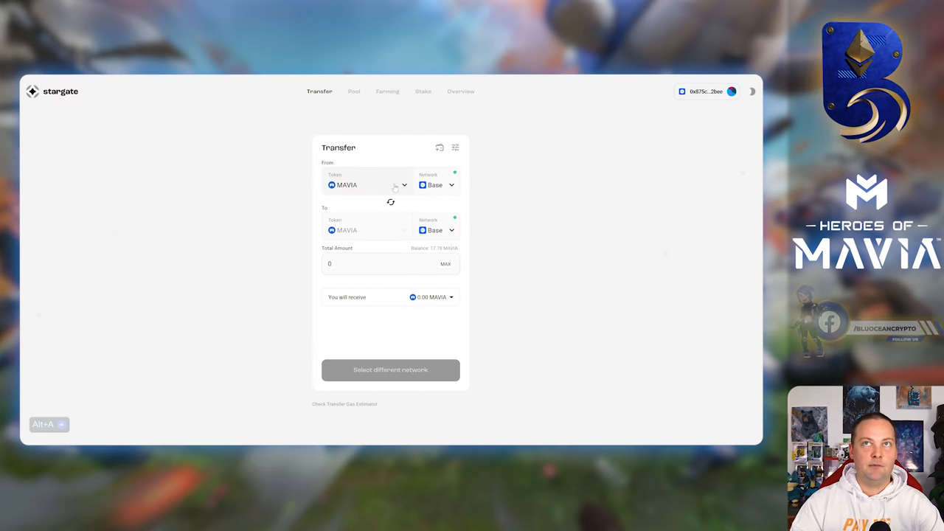
Step: Set Stargate's From network to Ethereum and change MetaMask's network
{"action": "left_click", "coordinate": [437, 185]}
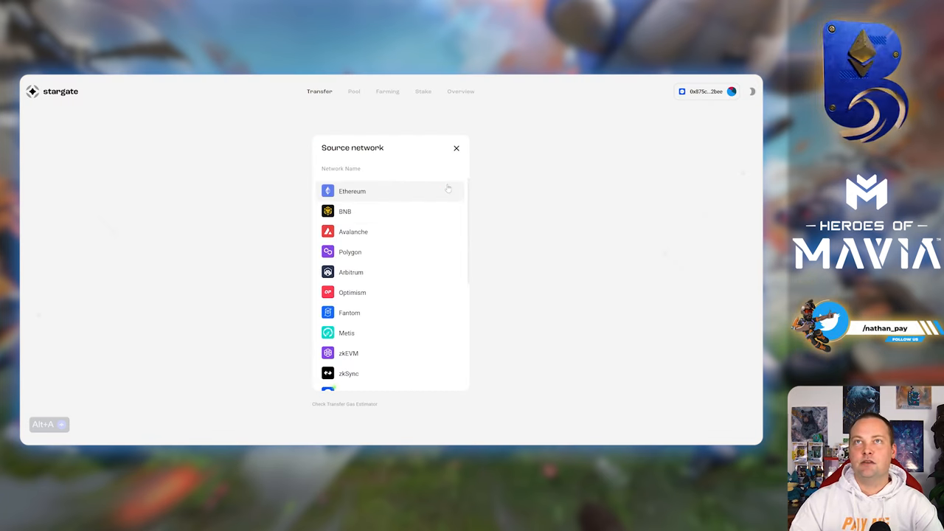
{"action": "left_click", "coordinate": [352, 191]}
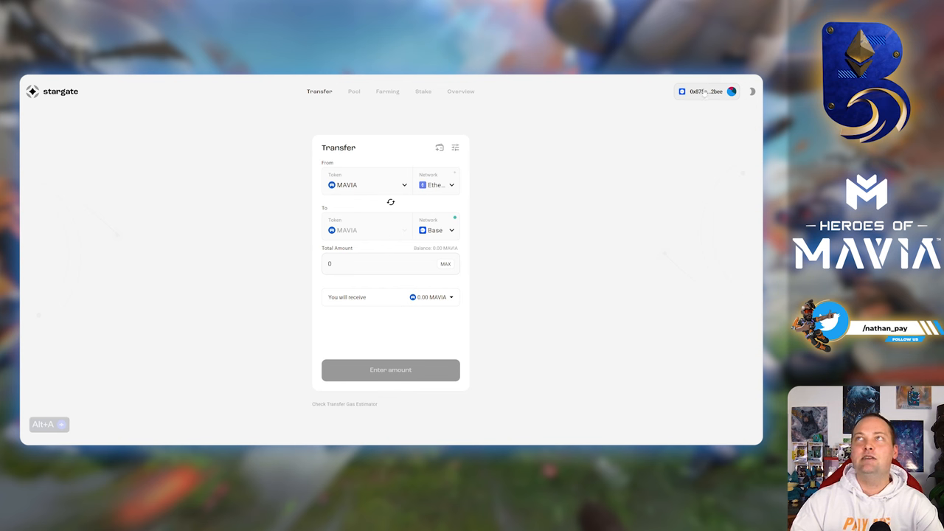
{"action": "left_click", "coordinate": [705, 91]}
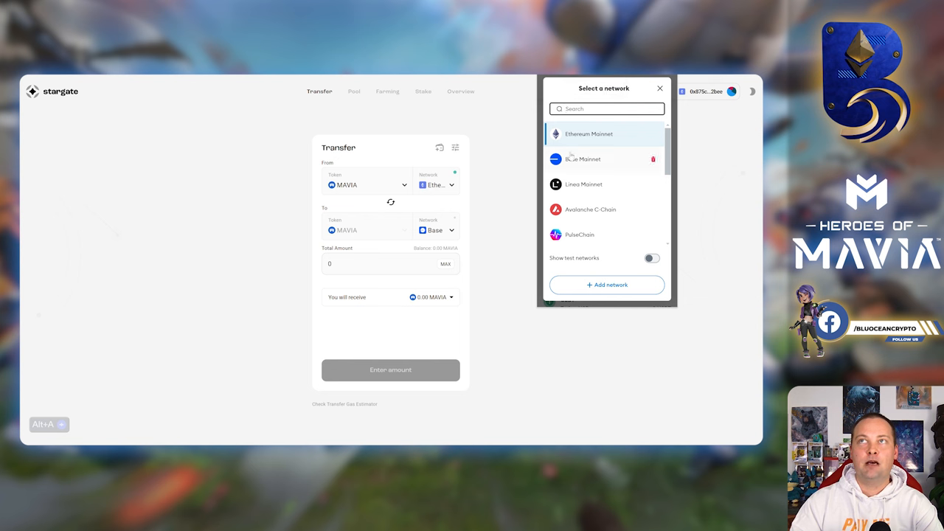
{"action": "left_click", "coordinate": [584, 159]}
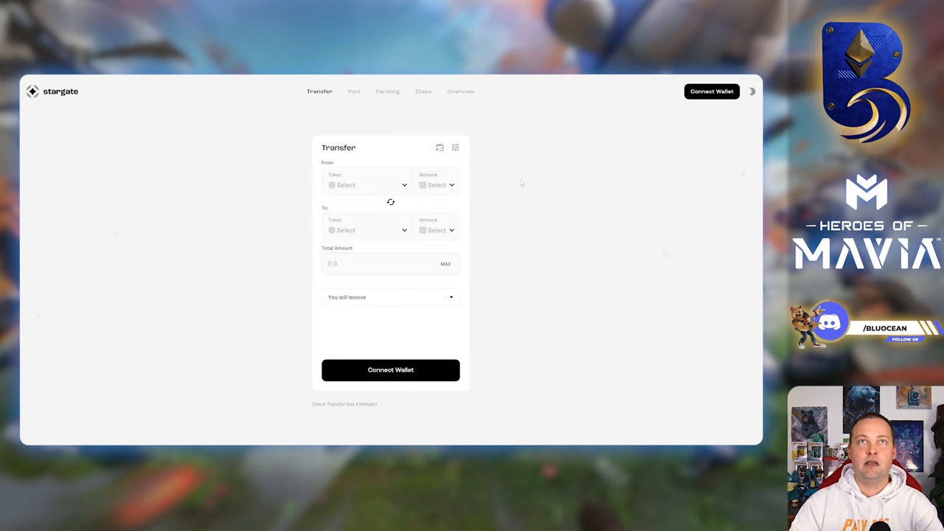
Step: Select MAVIA as the Stargate transfer token and fill in the full balance
{"action": "left_click", "coordinate": [366, 184]}
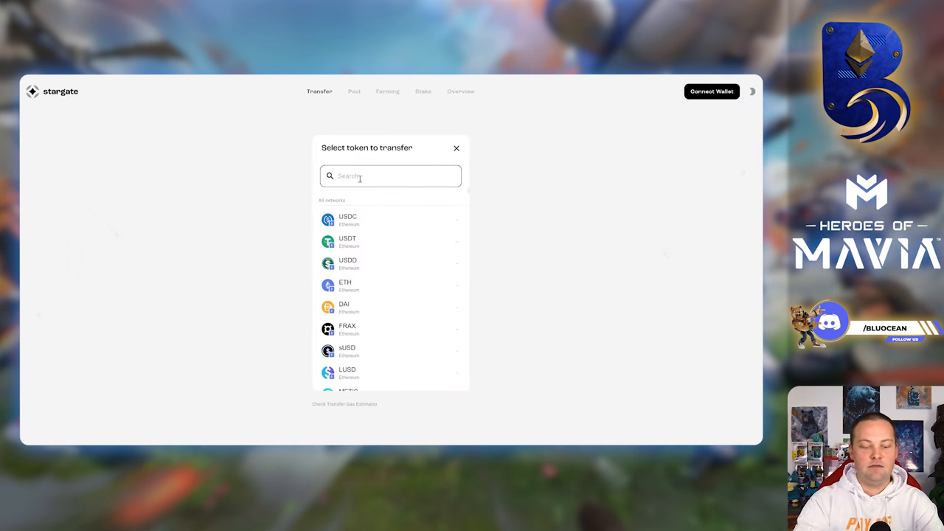
{"action": "type", "text": "Mavia"}
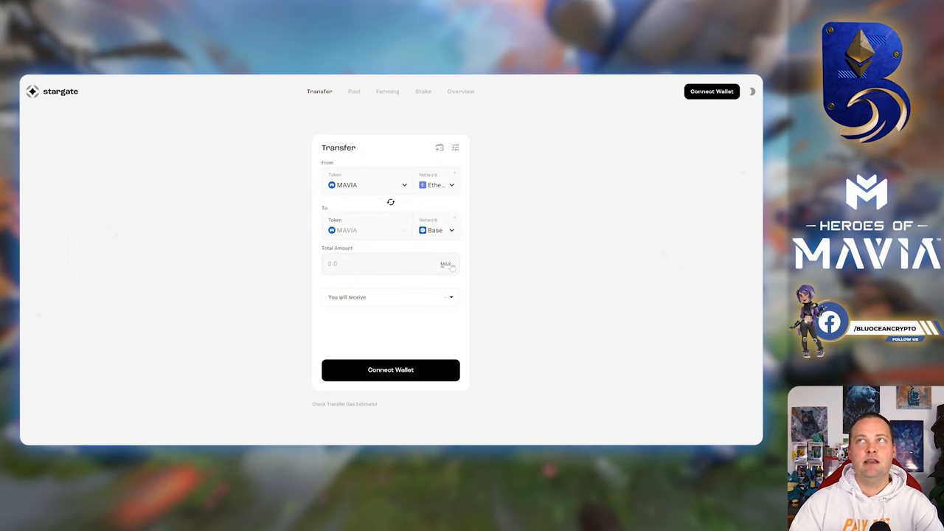
{"action": "left_click", "coordinate": [390, 370]}
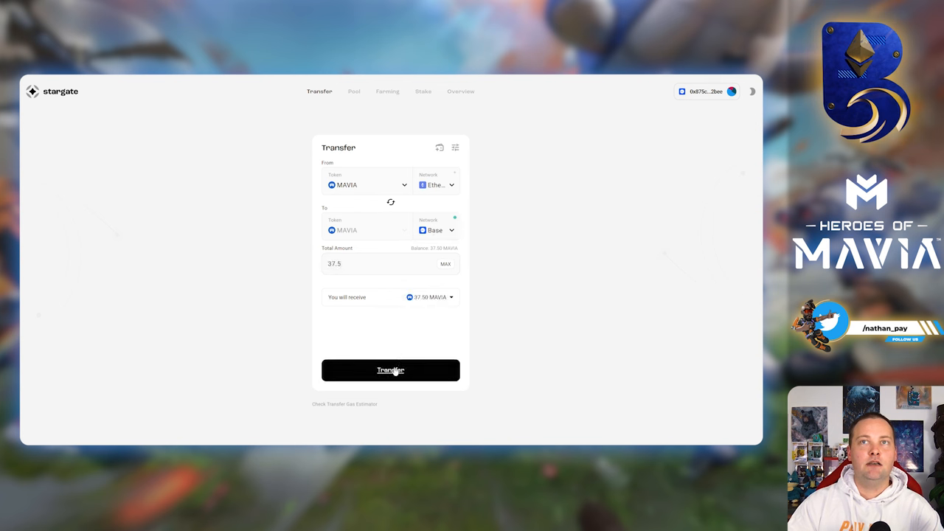
Step: Submit the 37.5 MAVIA transfer to Base, switching MetaMask to Ethereum Mainnet and approving it
{"action": "left_click", "coordinate": [390, 369]}
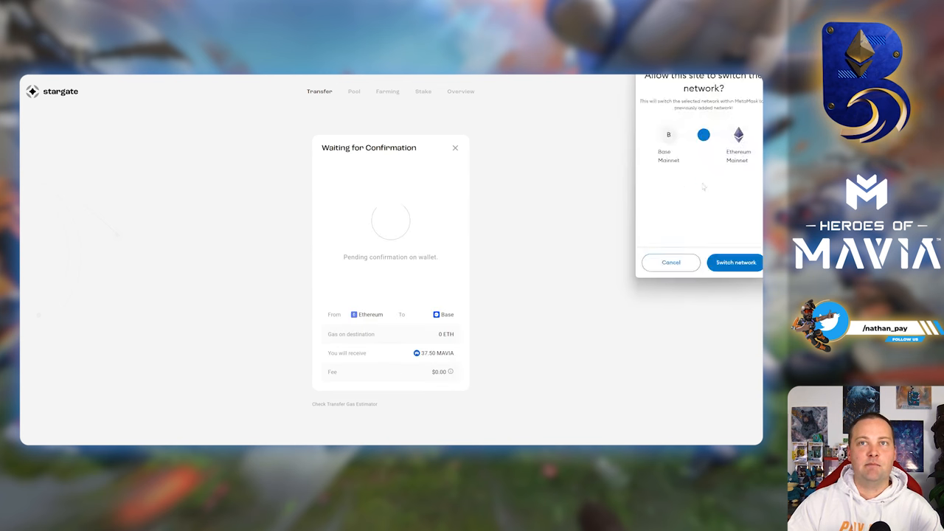
{"action": "left_click", "coordinate": [734, 263]}
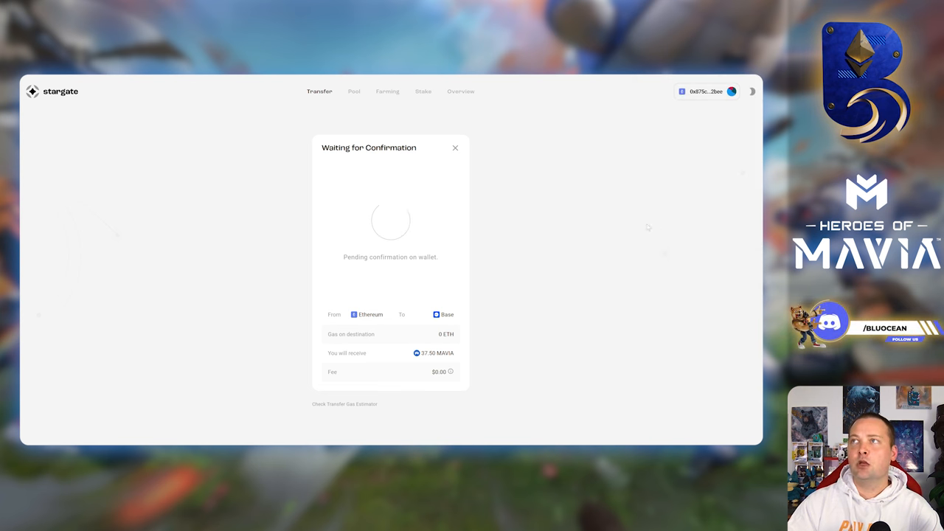
{"action": "left_click", "coordinate": [706, 90]}
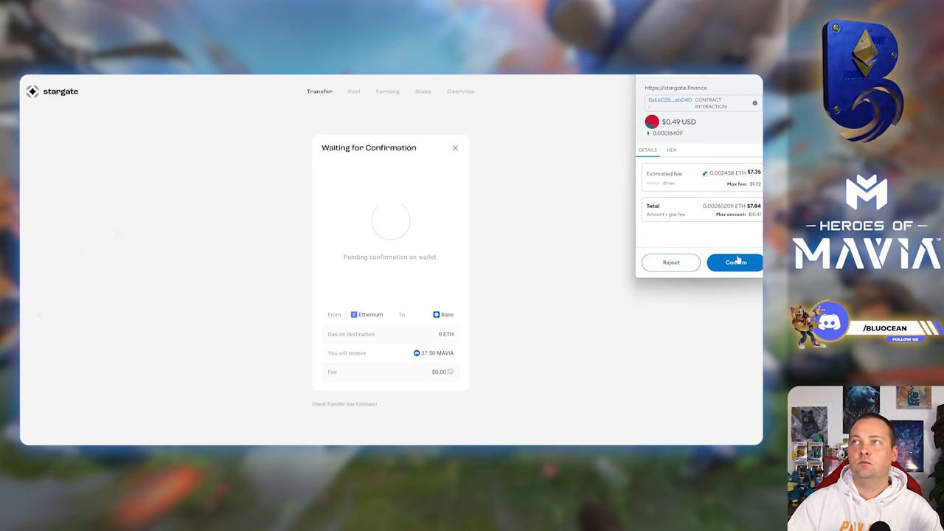
{"action": "left_click", "coordinate": [734, 263]}
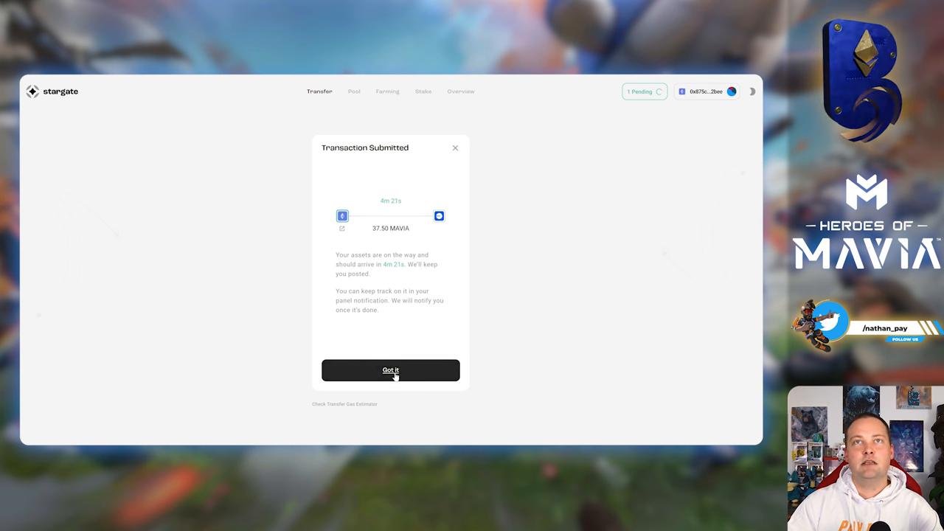
{"action": "left_click", "coordinate": [390, 369]}
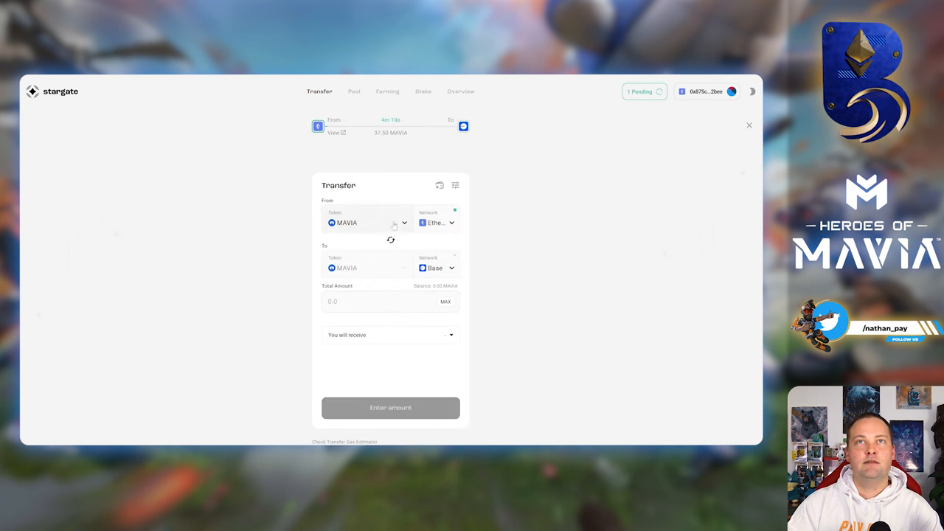
Step: Switch the bridged token to ETH and approve the 0.020665 ETH transfer in MetaMask
{"action": "left_click", "coordinate": [361, 222]}
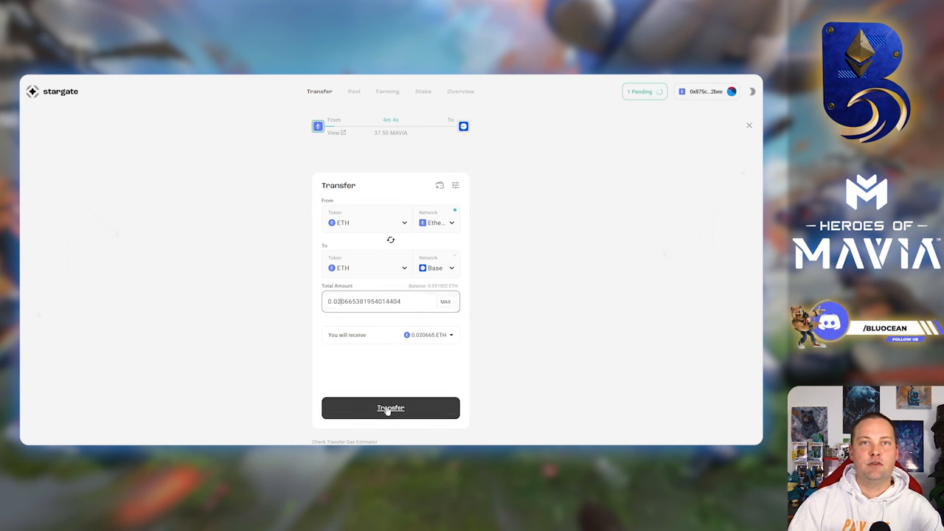
{"action": "left_click", "coordinate": [390, 408]}
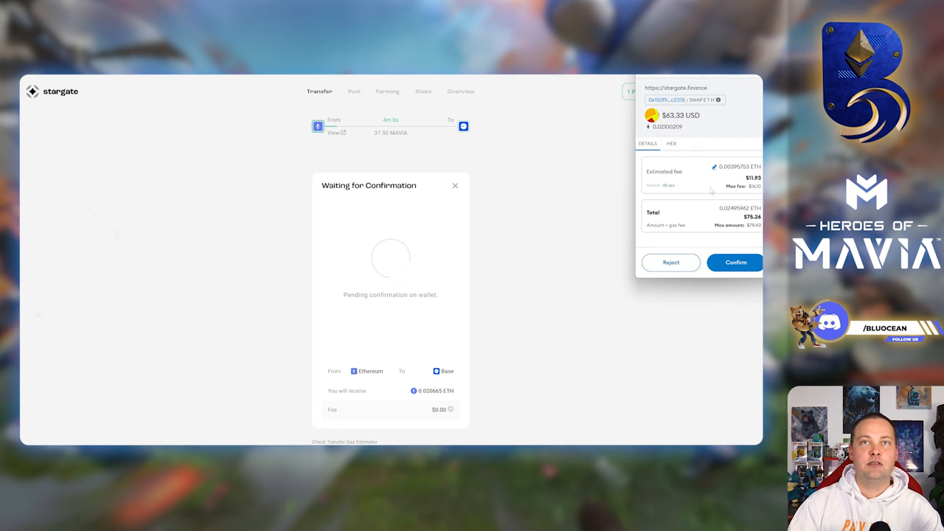
{"action": "left_click", "coordinate": [734, 262]}
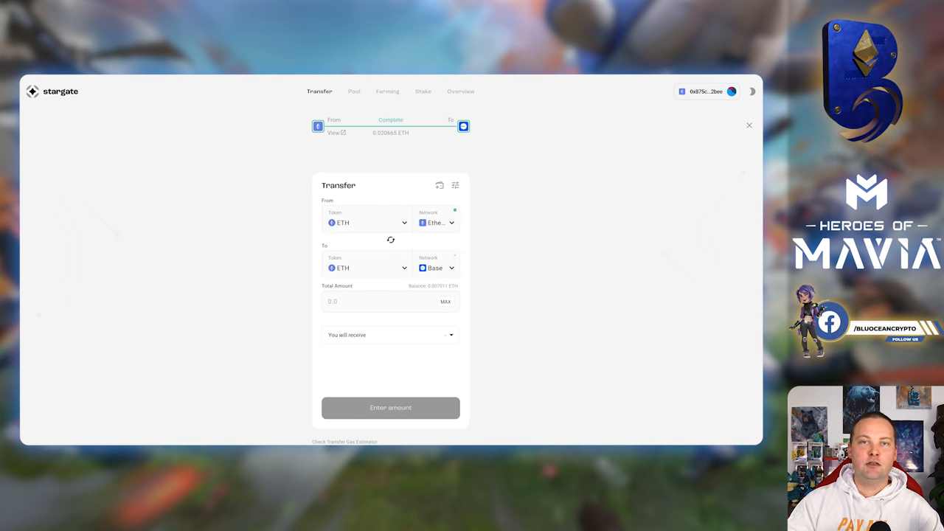
Step: Switch MetaMask to Base Mainnet and view the wallet's token balances
{"action": "left_click", "coordinate": [731, 91]}
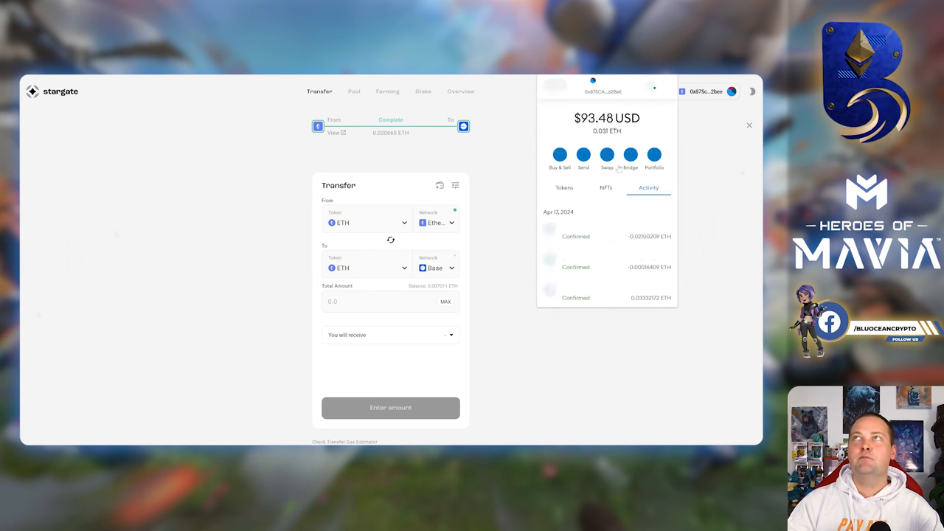
{"action": "left_click", "coordinate": [555, 85]}
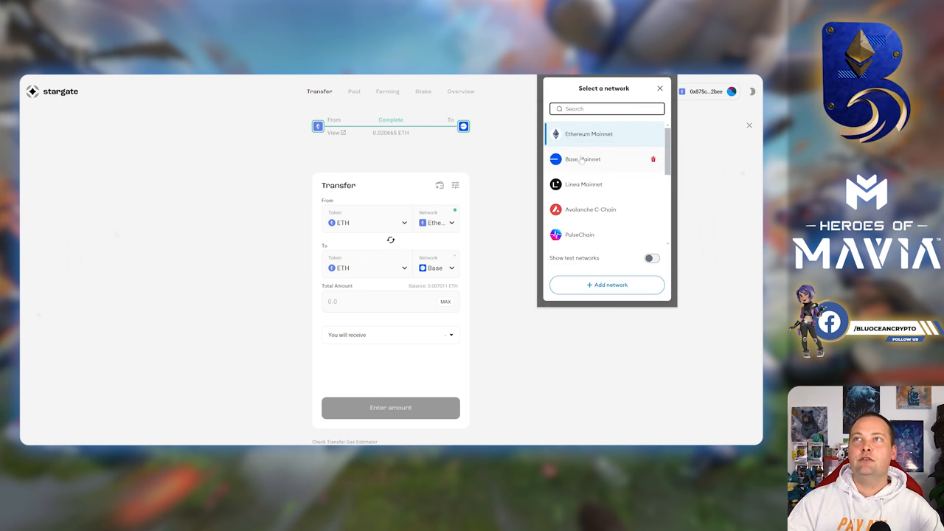
{"action": "left_click", "coordinate": [582, 159]}
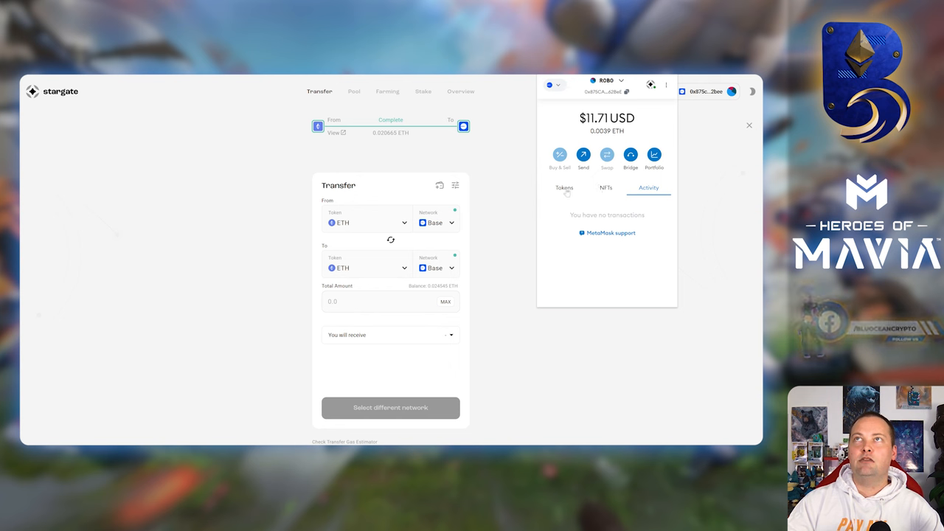
{"action": "left_click", "coordinate": [564, 187]}
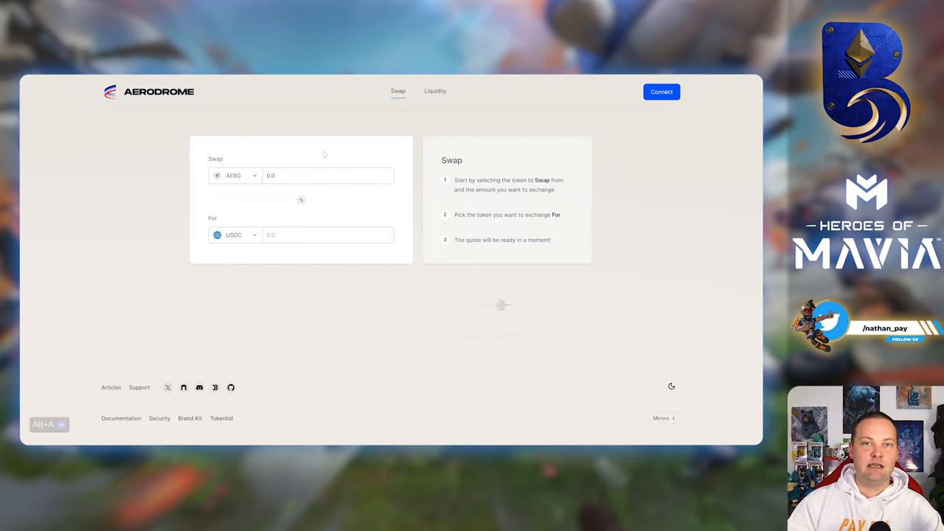
Step: Pair ETH for MAVIA in Aerodrome's swap form and connect the wallet
{"action": "left_click", "coordinate": [234, 176]}
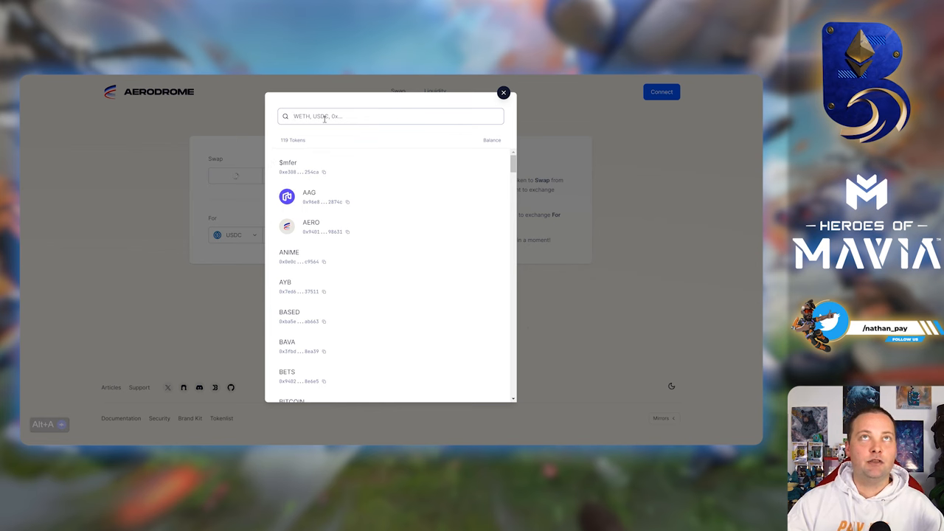
{"action": "left_click", "coordinate": [503, 92]}
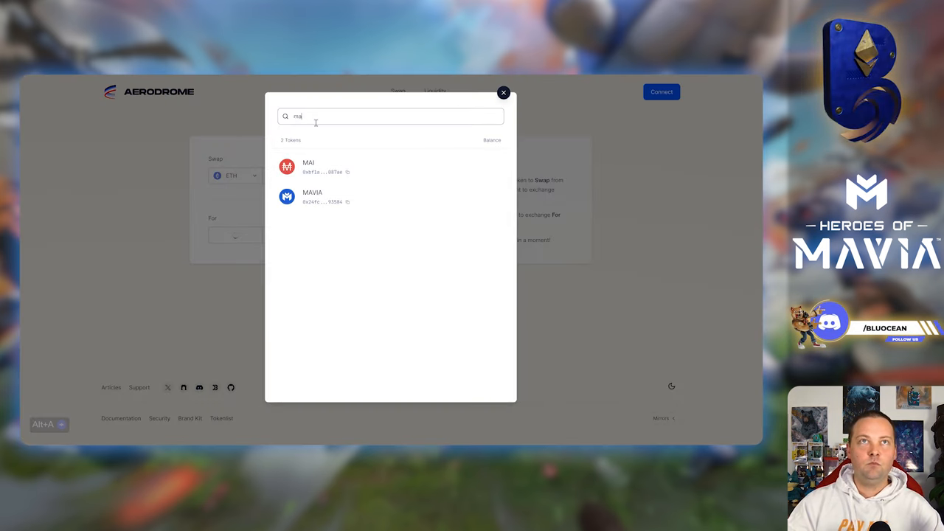
{"action": "left_click", "coordinate": [312, 197]}
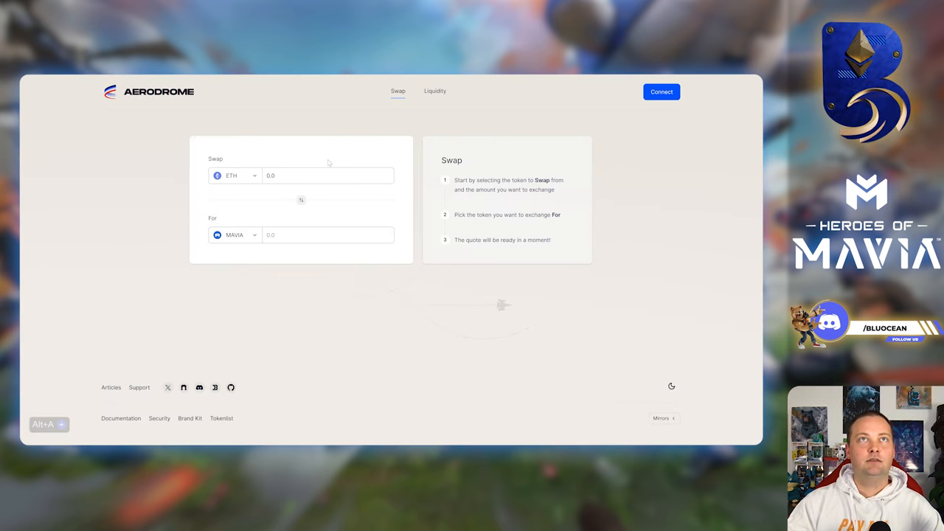
{"action": "left_click", "coordinate": [660, 92]}
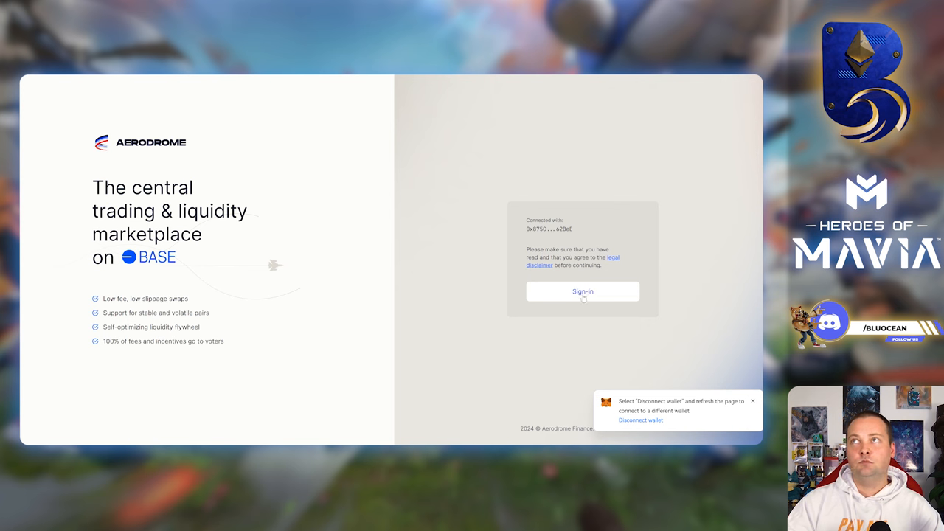
Step: Sign in to Aerodrome with the wallet and pick ETH as the swap-from token
{"action": "left_click", "coordinate": [583, 290]}
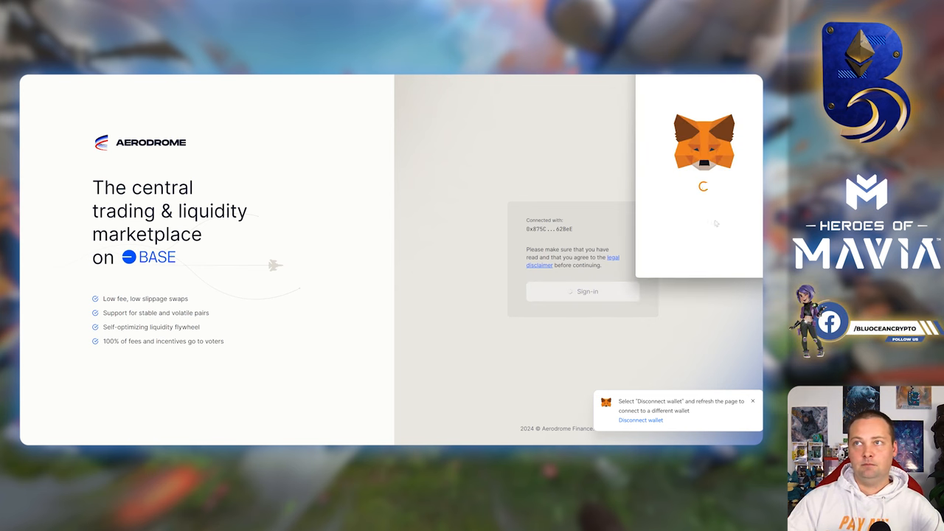
{"action": "left_click", "coordinate": [582, 290]}
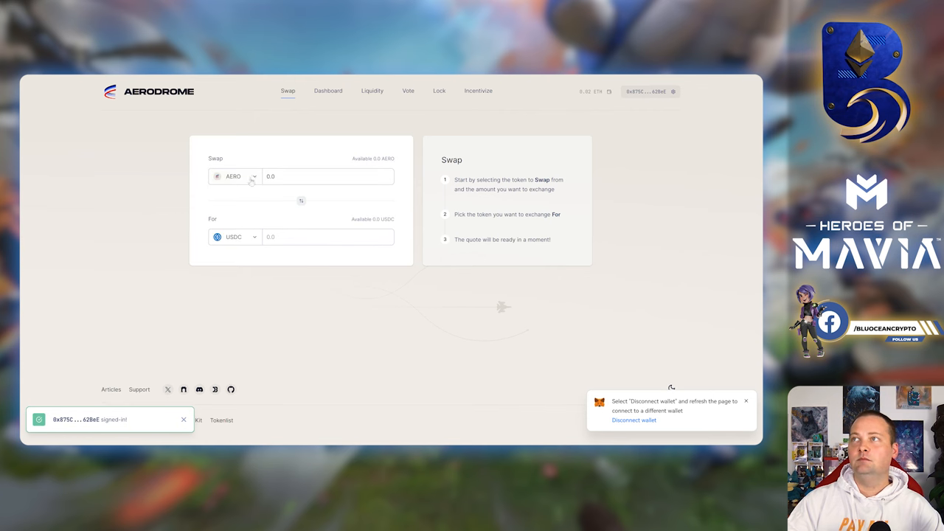
{"action": "left_click", "coordinate": [235, 175]}
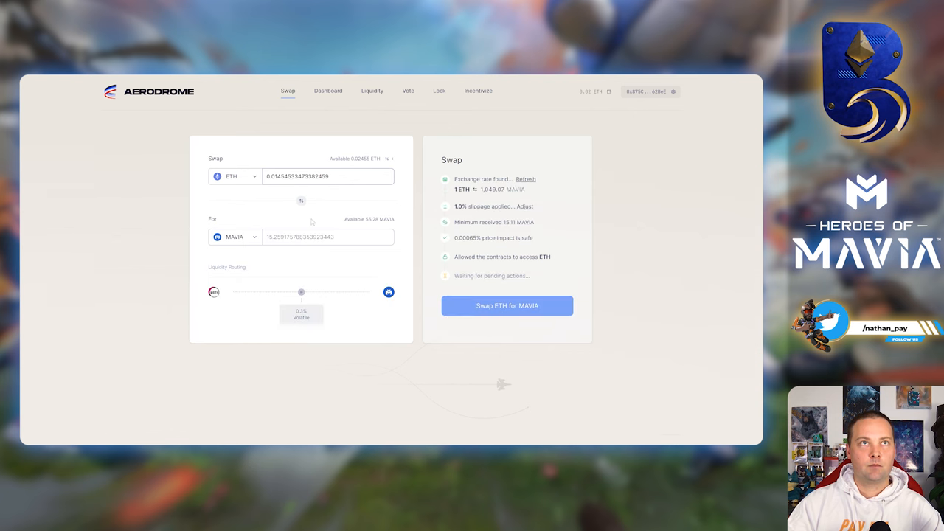
Step: Submit the 0.0145 ETH-for-MAVIA swap and approve it in MetaMask
{"action": "left_click", "coordinate": [508, 306]}
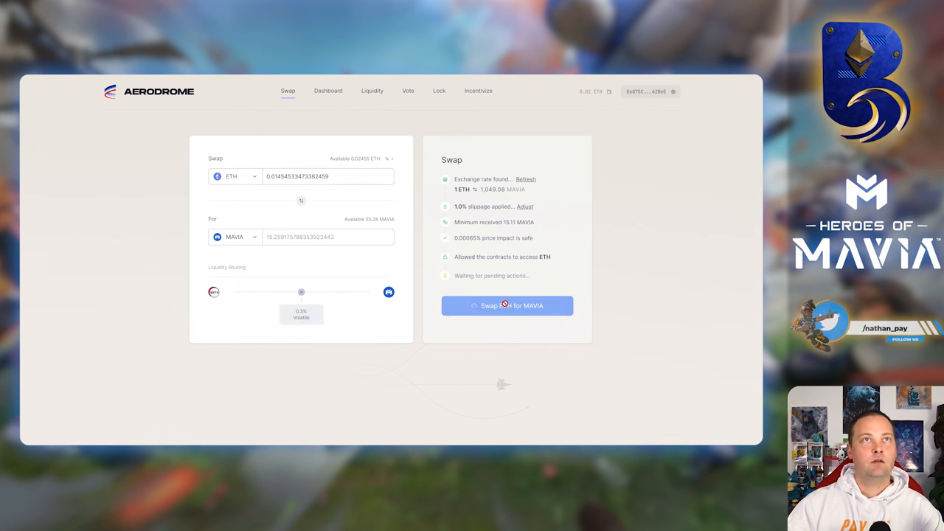
{"action": "left_click", "coordinate": [507, 306]}
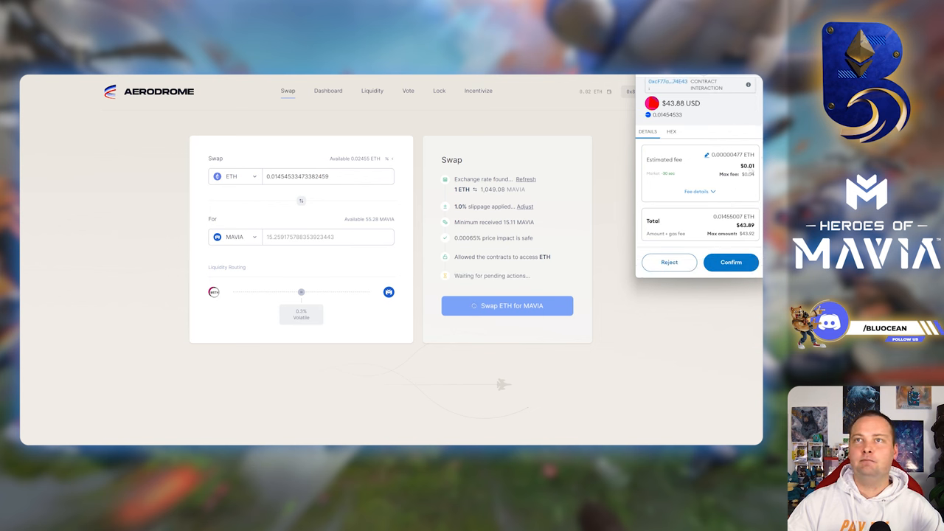
{"action": "left_click", "coordinate": [730, 262]}
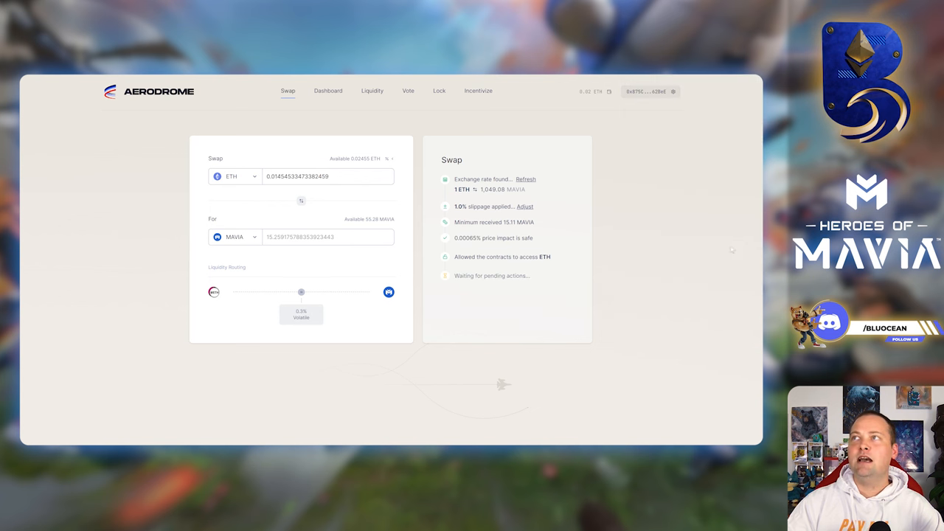
{"action": "mouse_move", "coordinate": [417, 259]}
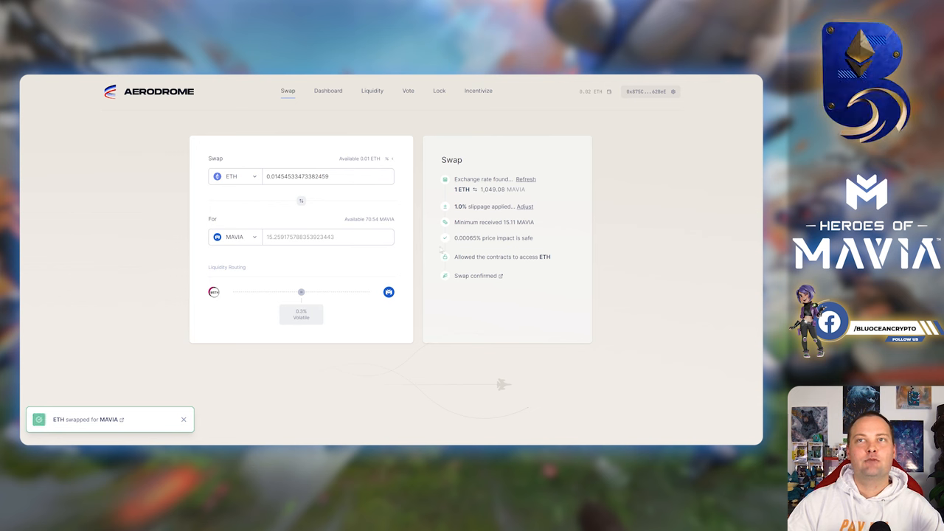
{"action": "left_click", "coordinate": [648, 91]}
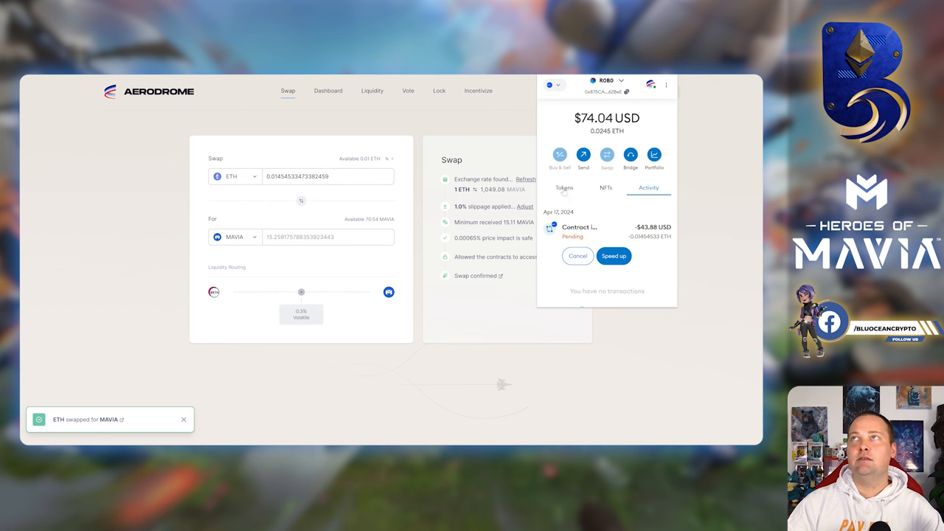
Step: Confirm the swap in Activity, then view tokens showing about 70.54 MAVIA and 0.01 ETH
{"action": "left_click", "coordinate": [563, 188]}
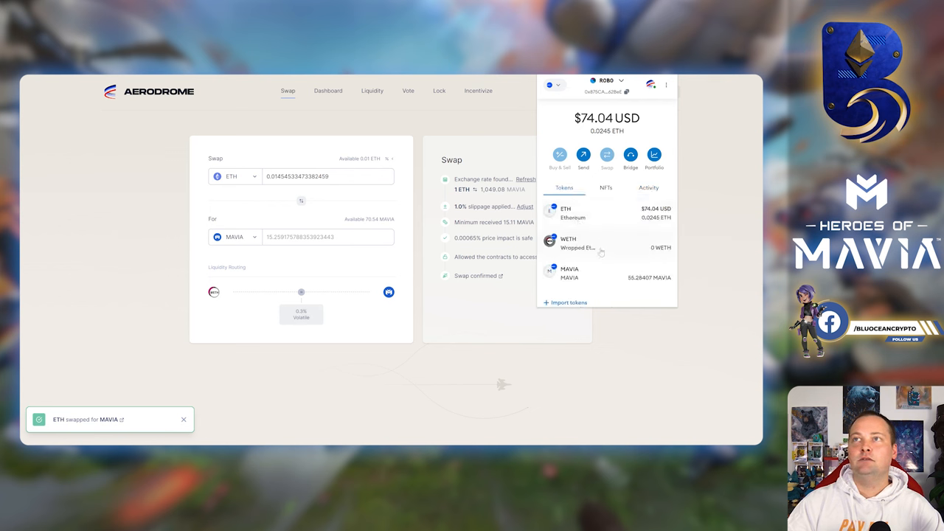
{"action": "left_click", "coordinate": [647, 188]}
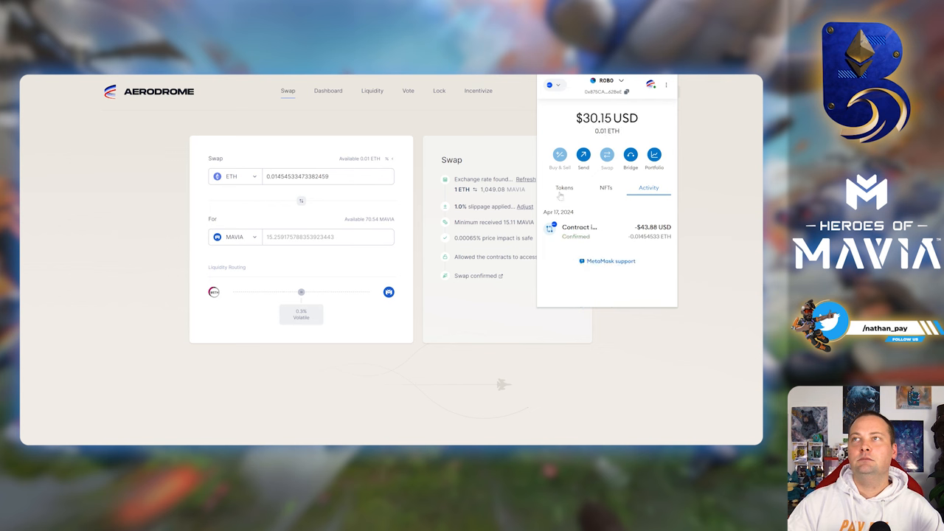
{"action": "left_click", "coordinate": [563, 188]}
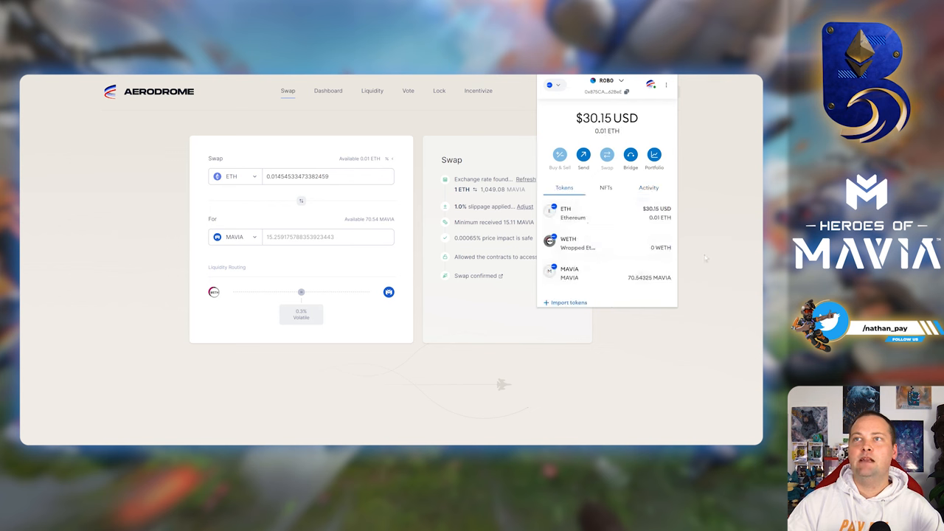